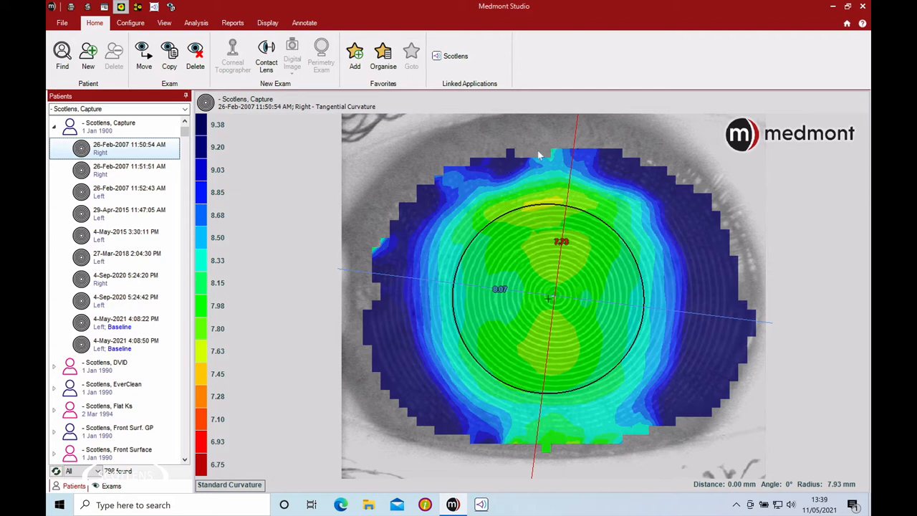
{"action": "mouse_move", "coordinate": [633, 308]}
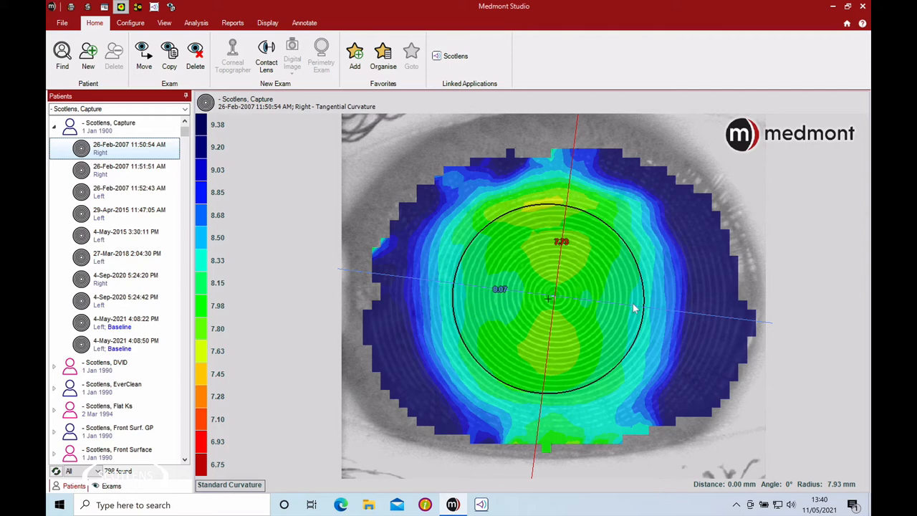
{"action": "mouse_move", "coordinate": [437, 303]}
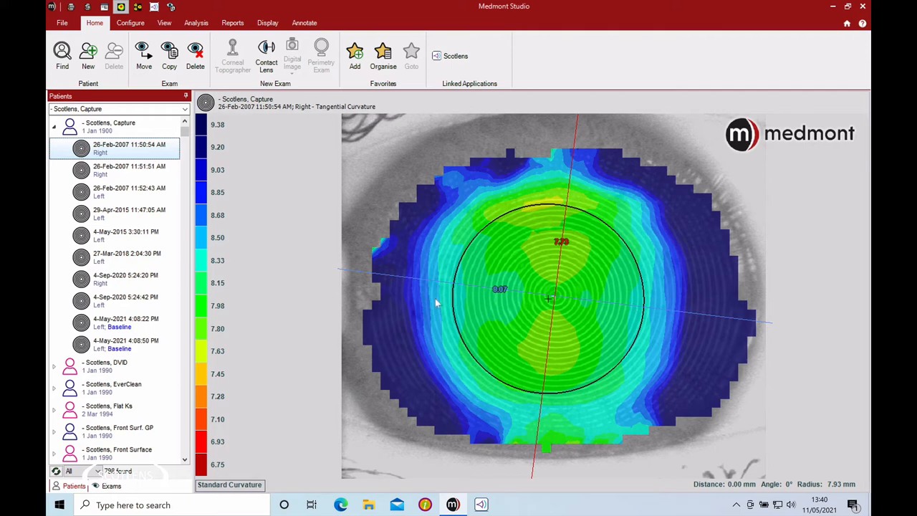
Open the 4-May-2021 4:08:22 PM left baseline exam and hide the colour map to show placido rings
{"action": "left_click", "coordinate": [126, 322]}
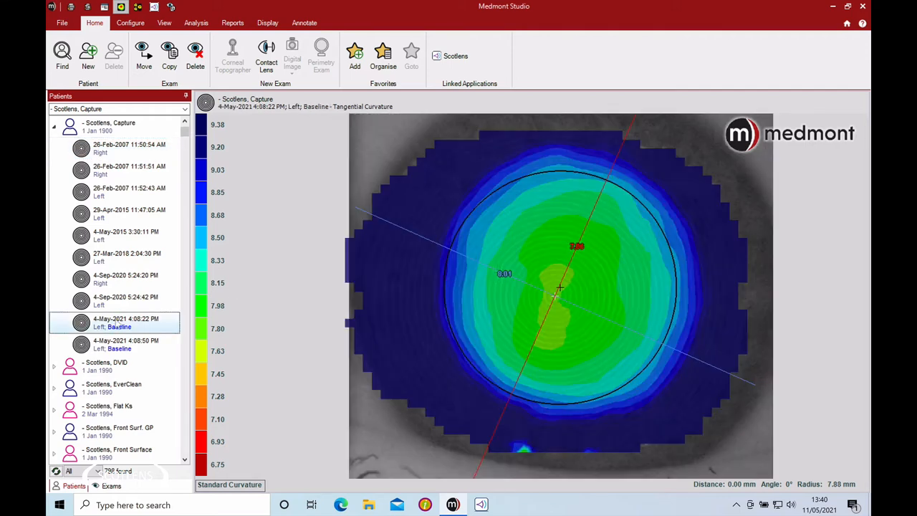
{"action": "left_click", "coordinate": [267, 22]}
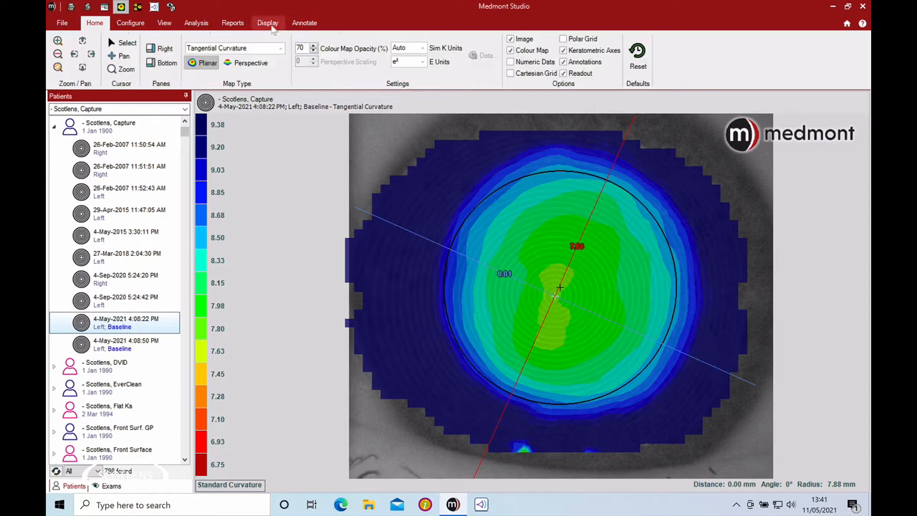
{"action": "left_click", "coordinate": [510, 50]}
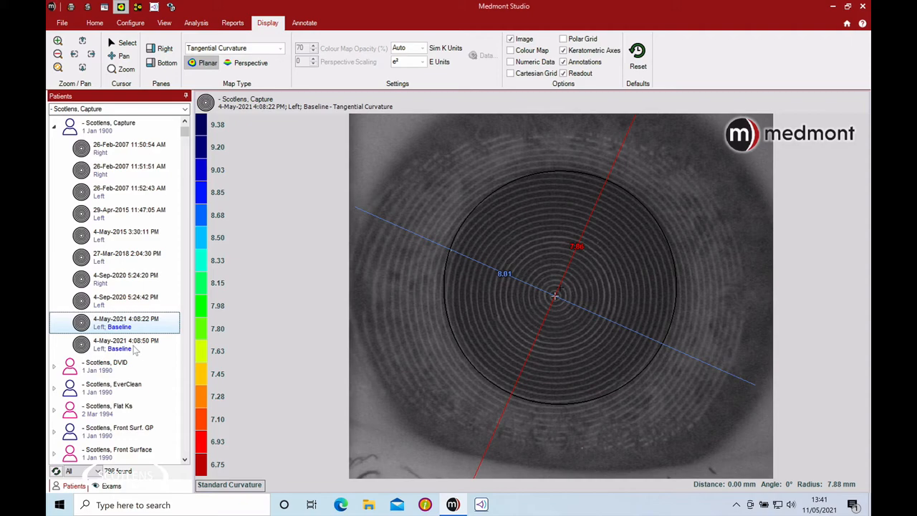
Compare the 4:08:22 and 4:08:50 PM baselines, then open the 4-Sep-2020 5:24:42 PM and 5:24:20 PM exams
{"action": "left_click", "coordinate": [125, 344]}
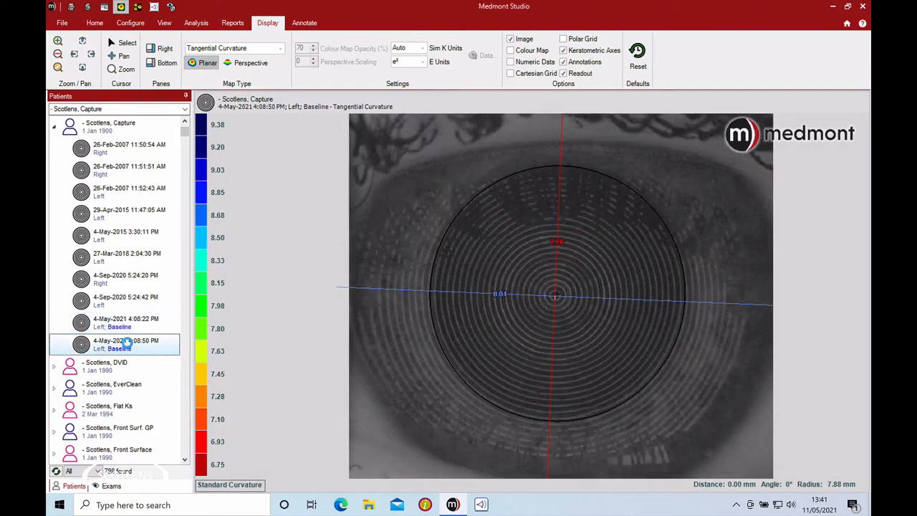
{"action": "left_click", "coordinate": [125, 323]}
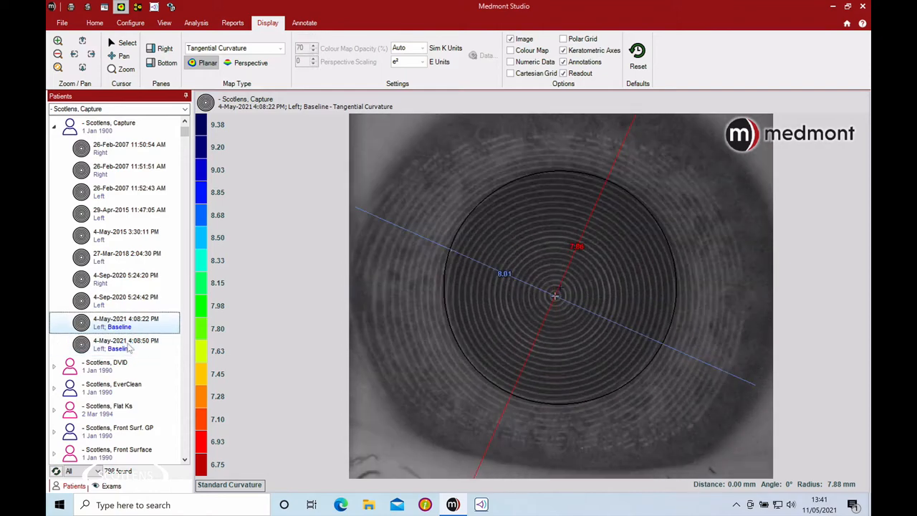
{"action": "left_click", "coordinate": [125, 344]}
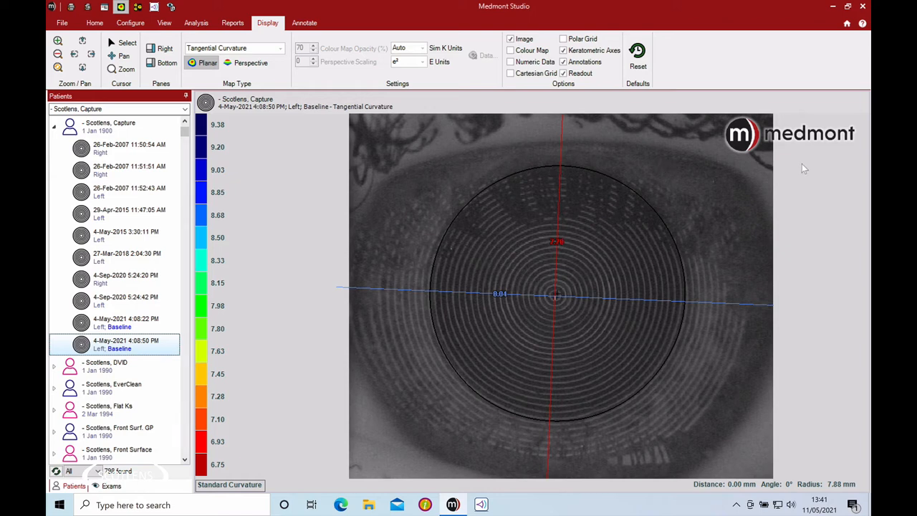
{"action": "mouse_move", "coordinate": [534, 170]}
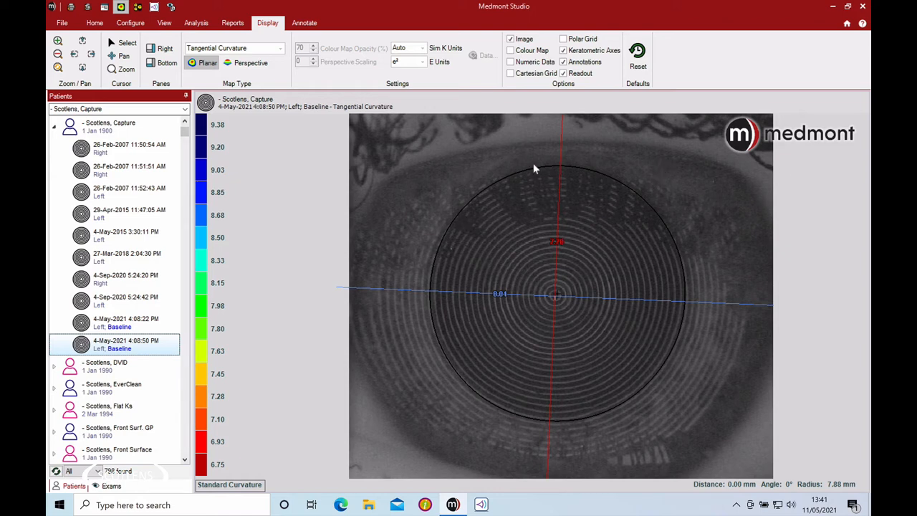
{"action": "mouse_move", "coordinate": [605, 219]}
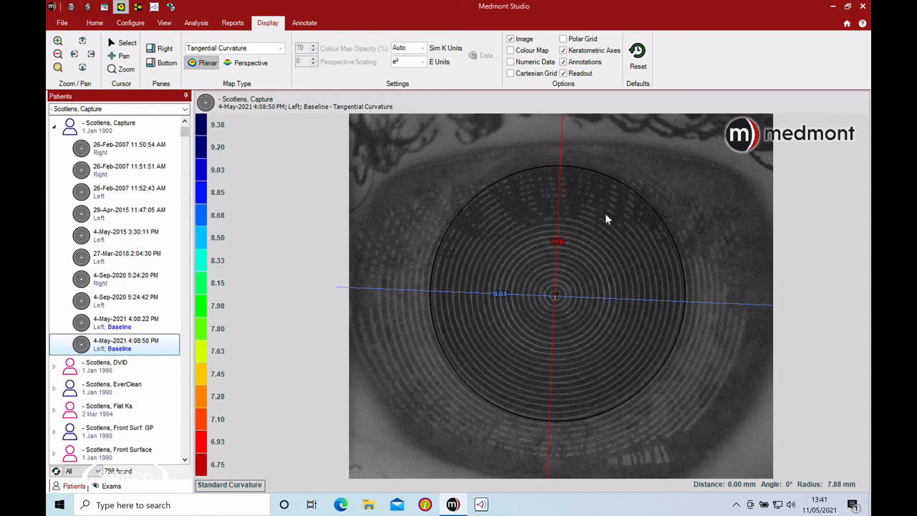
{"action": "mouse_move", "coordinate": [711, 181]}
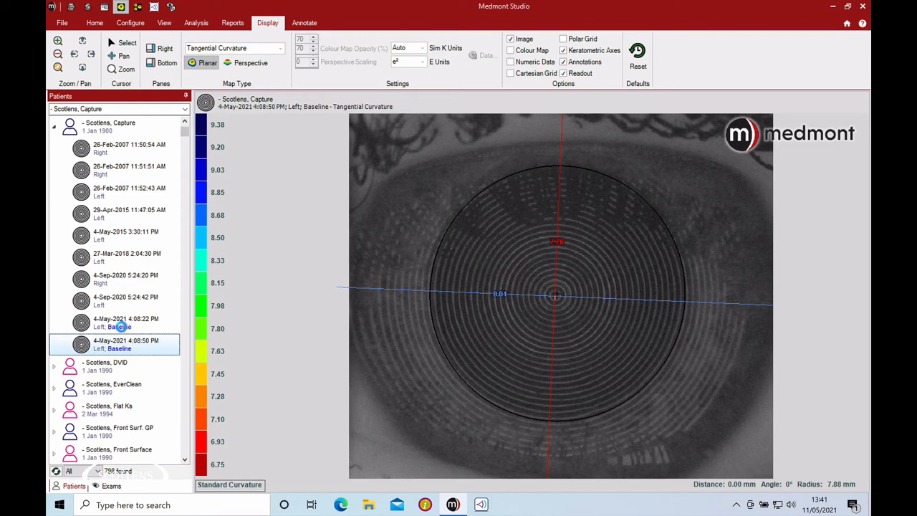
{"action": "left_click", "coordinate": [115, 322]}
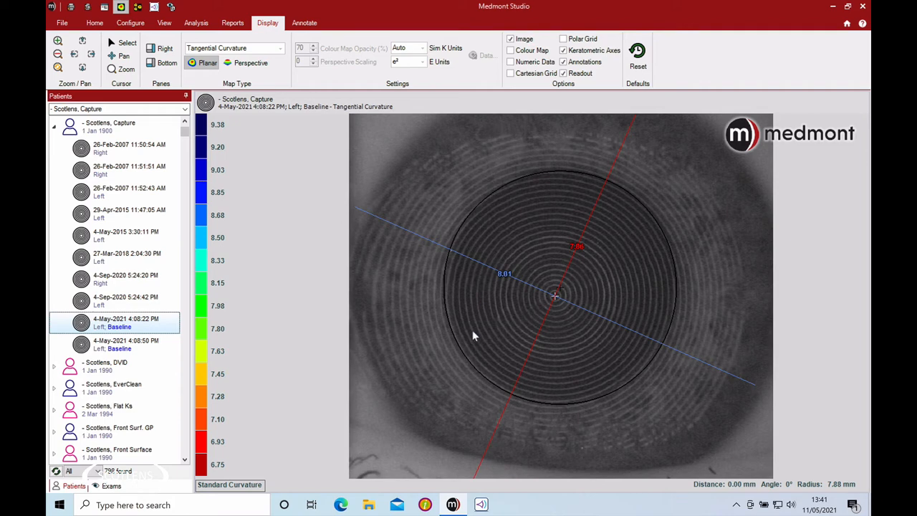
{"action": "mouse_move", "coordinate": [464, 410]}
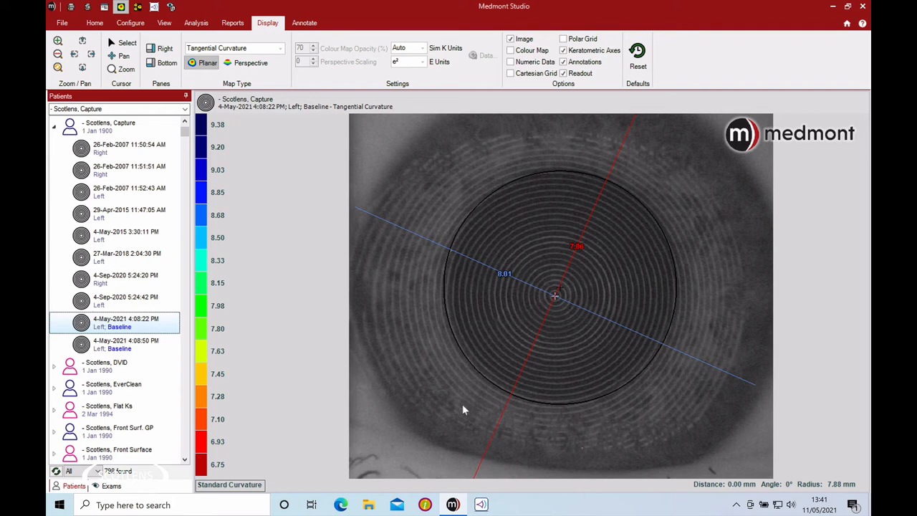
{"action": "left_click", "coordinate": [125, 301]}
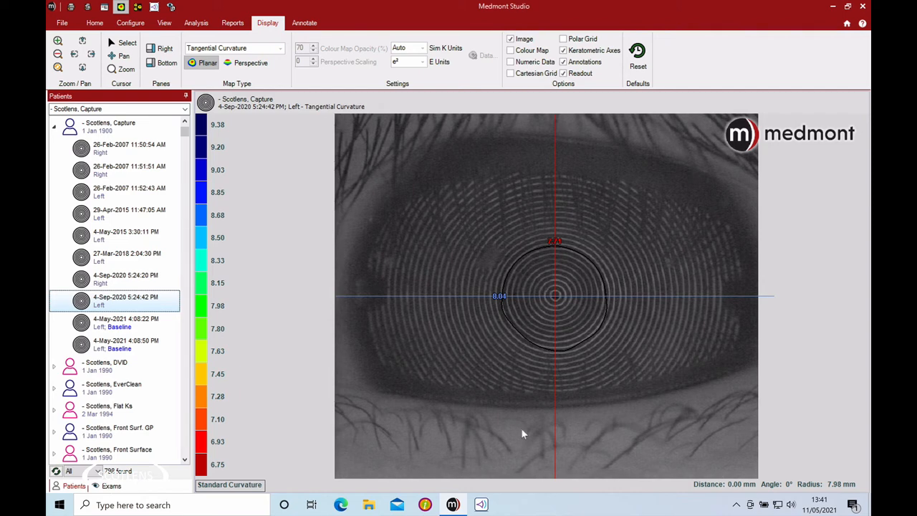
{"action": "mouse_move", "coordinate": [122, 283]}
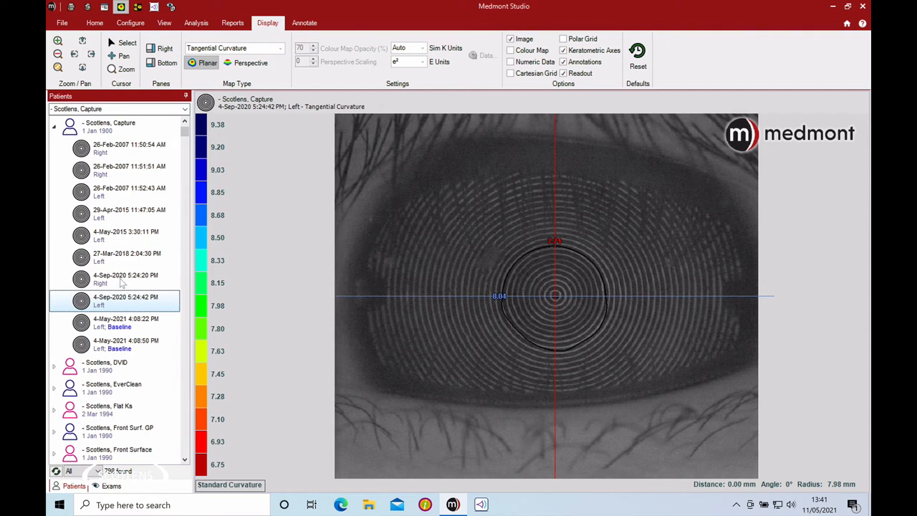
{"action": "left_click", "coordinate": [125, 279]}
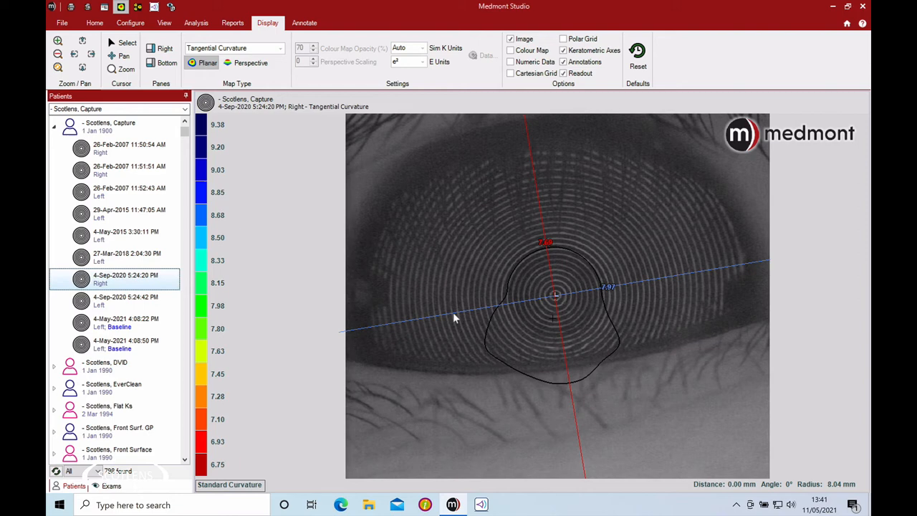
{"action": "mouse_move", "coordinate": [529, 376]}
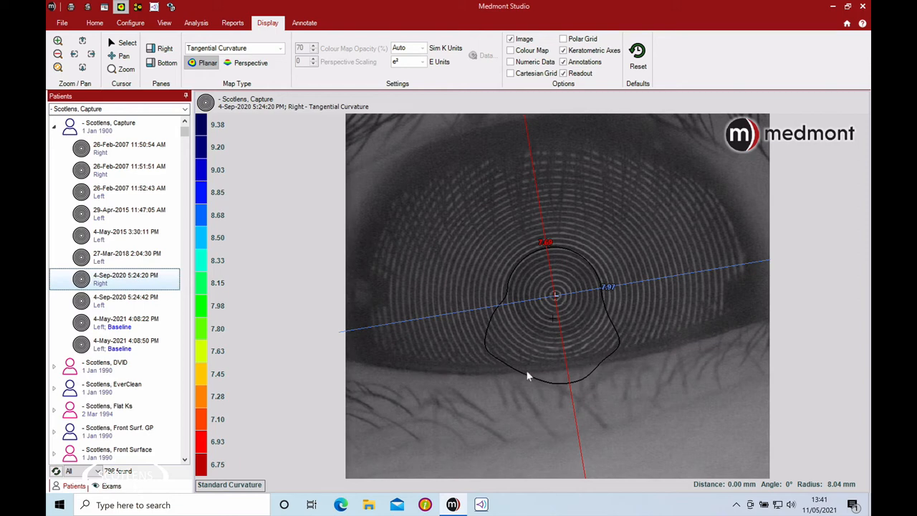
{"action": "mouse_move", "coordinate": [645, 357]}
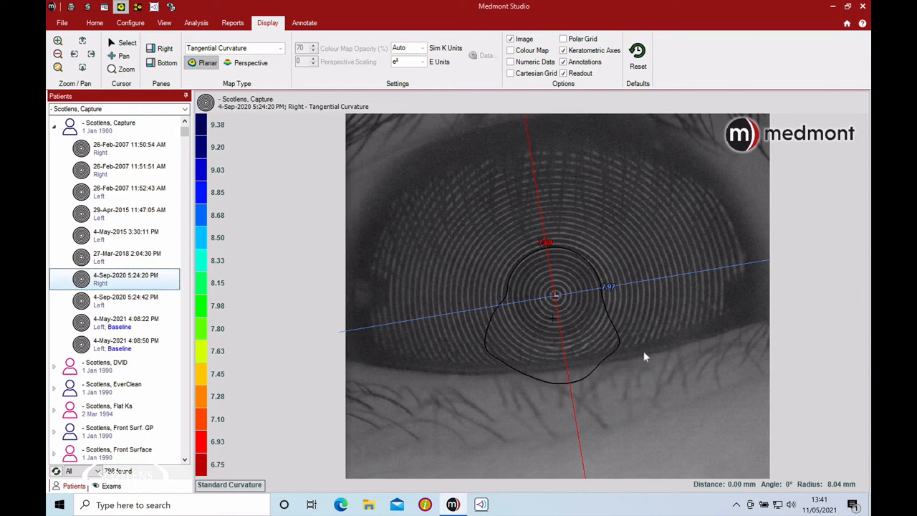
{"action": "mouse_move", "coordinate": [652, 353]}
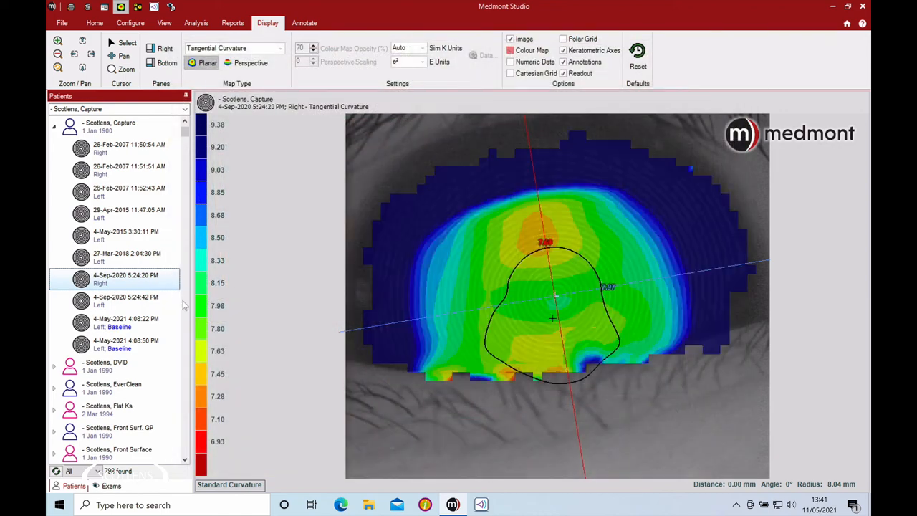
Step through the 4-May-2021 baselines and 4-Sep-2020 5:24:42 PM exam, ending on 27-Mar-2018 2:04:30 PM
{"action": "left_click", "coordinate": [126, 344]}
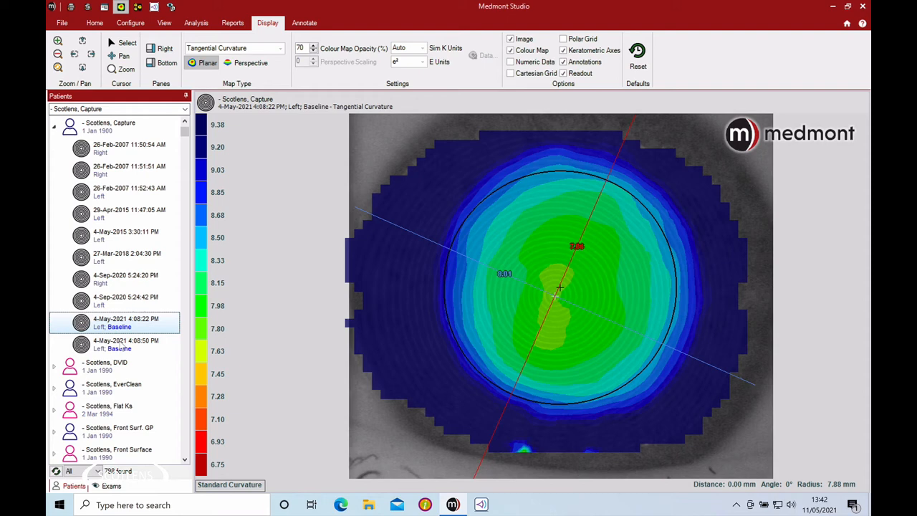
{"action": "left_click", "coordinate": [125, 344]}
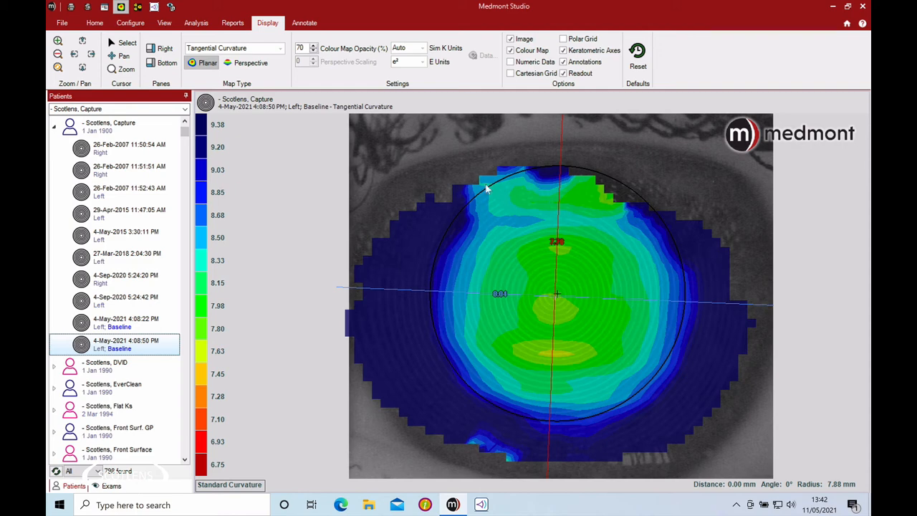
{"action": "mouse_move", "coordinate": [286, 256]}
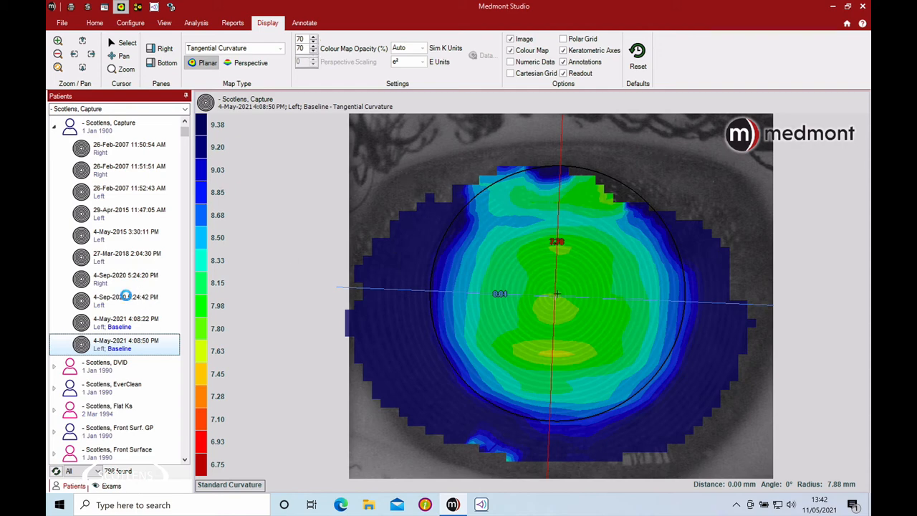
{"action": "left_click", "coordinate": [125, 301]}
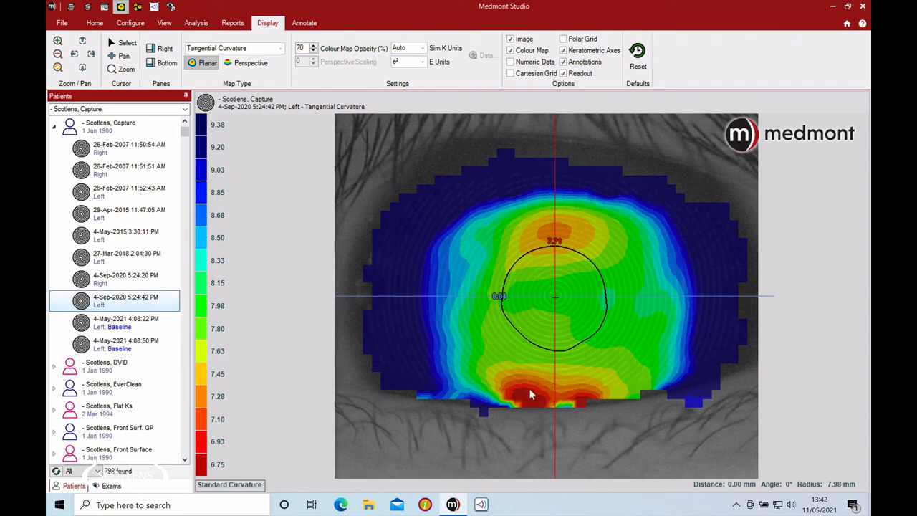
{"action": "mouse_move", "coordinate": [498, 373]}
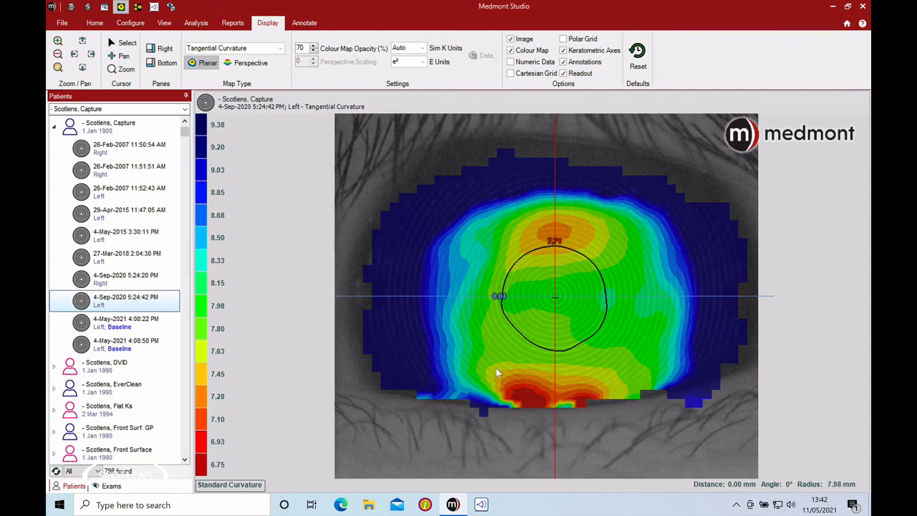
{"action": "mouse_move", "coordinate": [501, 391]}
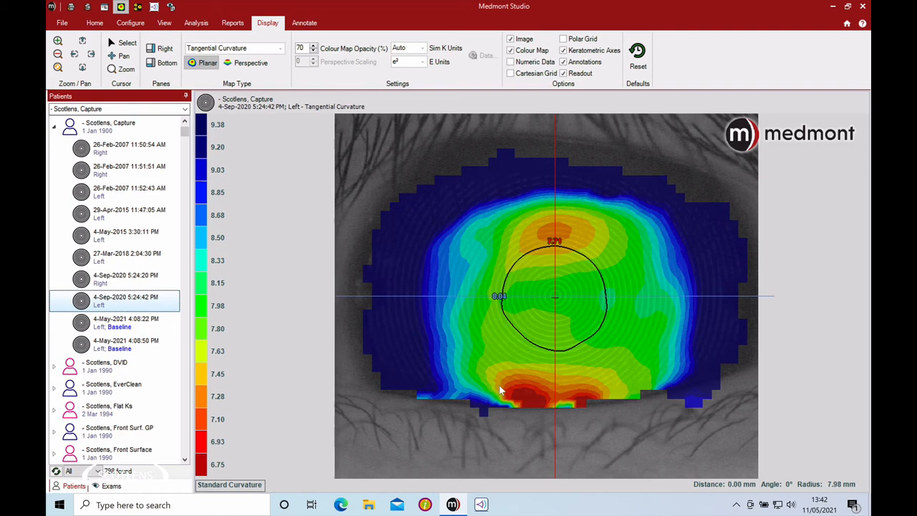
{"action": "mouse_move", "coordinate": [562, 389]}
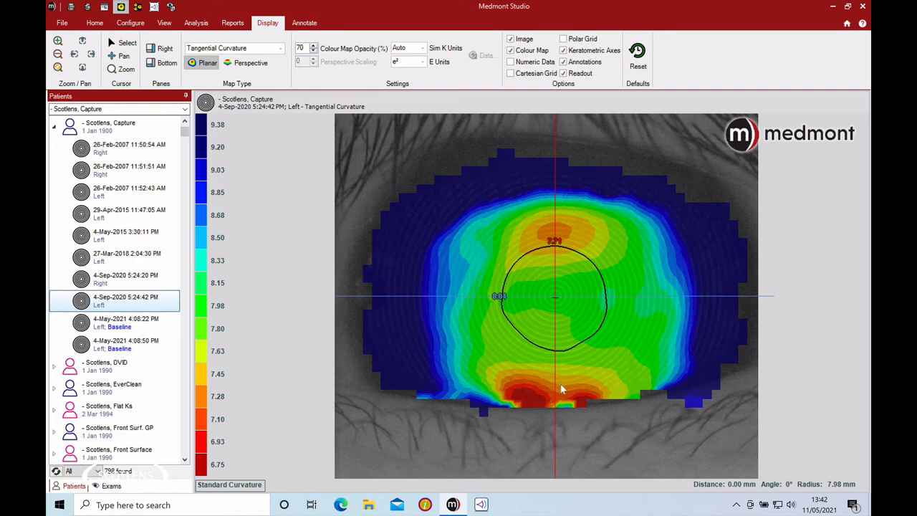
{"action": "left_click", "coordinate": [127, 257]}
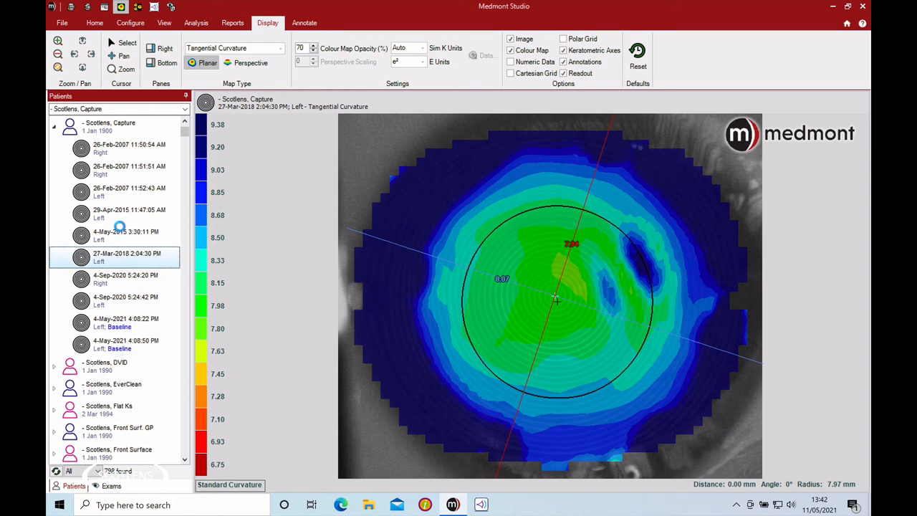
Add the 4-May-2015 exam beside the 2018 map, then open the 26-Feb-2007 11:50:54 AM right exam
{"action": "left_click", "coordinate": [125, 235]}
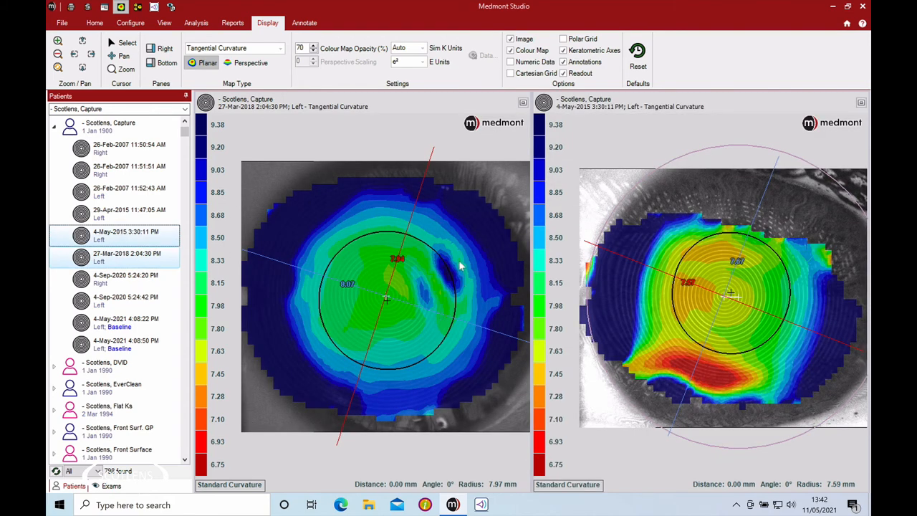
{"action": "mouse_move", "coordinate": [448, 283]}
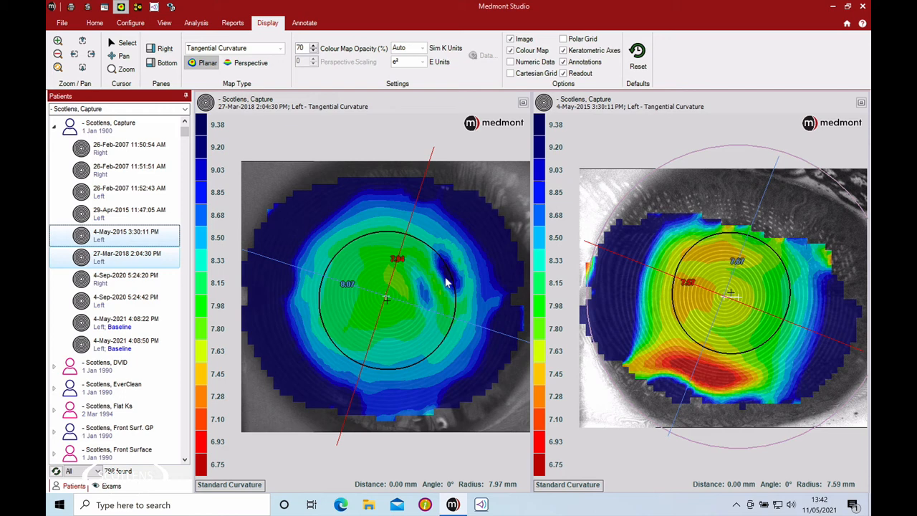
{"action": "mouse_move", "coordinate": [440, 242]}
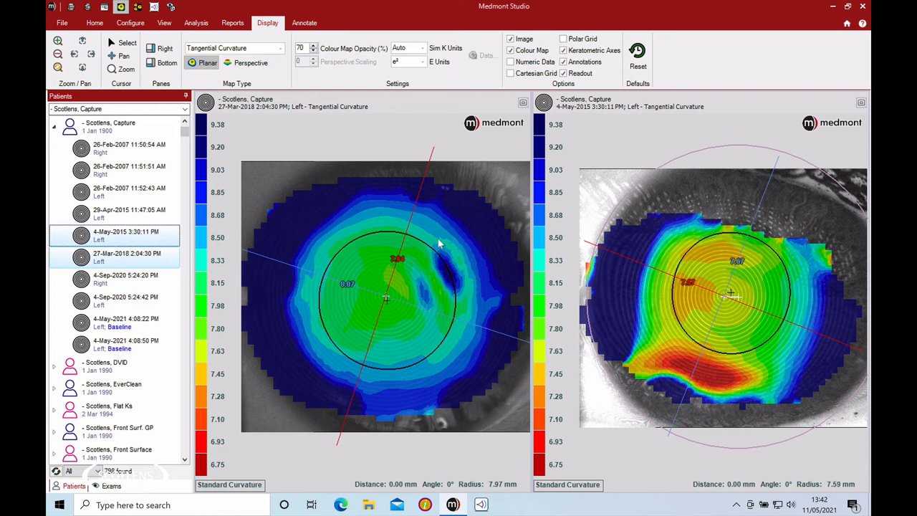
{"action": "mouse_move", "coordinate": [466, 282]}
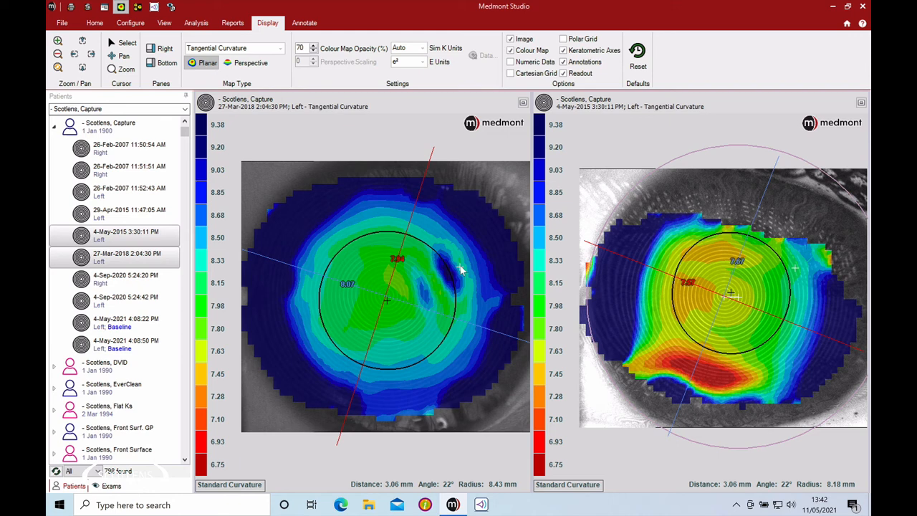
{"action": "mouse_move", "coordinate": [735, 278]}
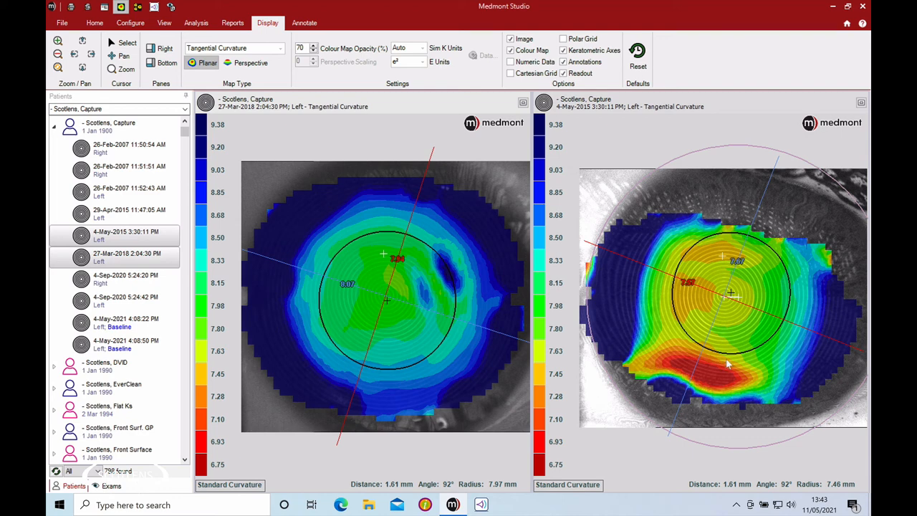
{"action": "mouse_move", "coordinate": [708, 389]}
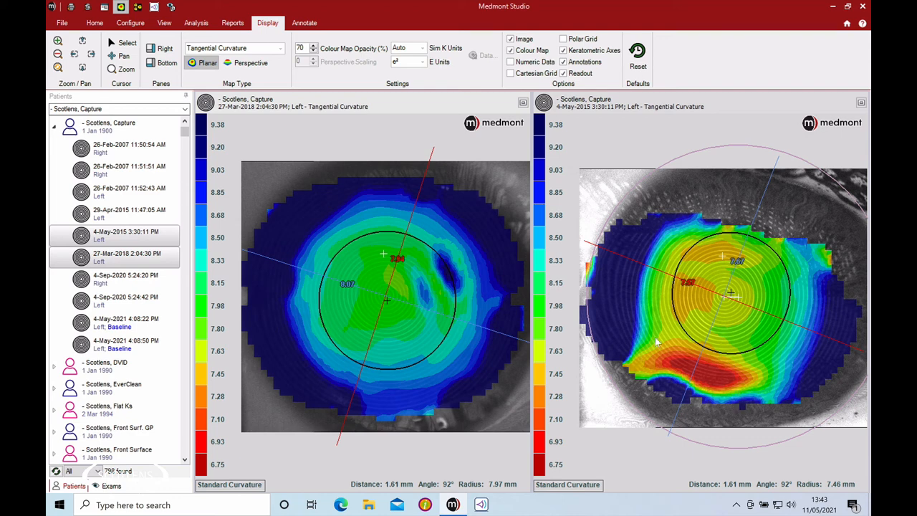
{"action": "mouse_move", "coordinate": [767, 392]}
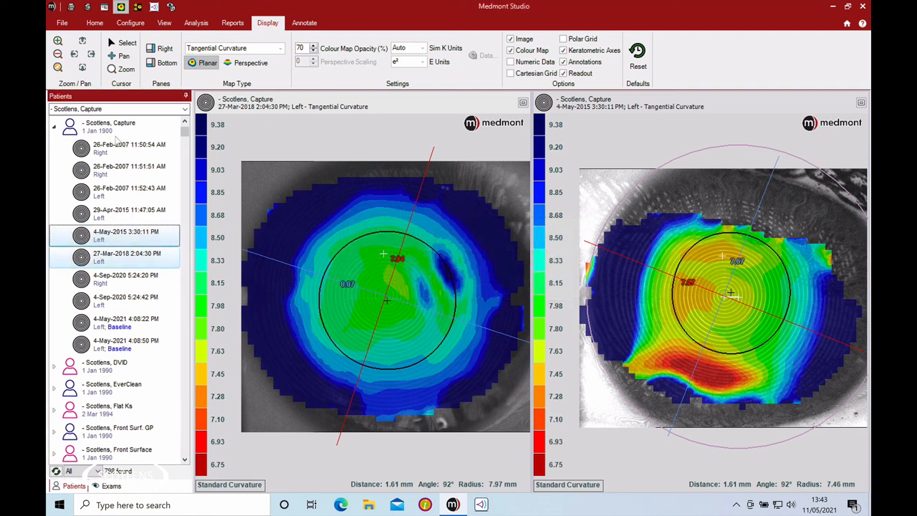
{"action": "left_click", "coordinate": [129, 149]}
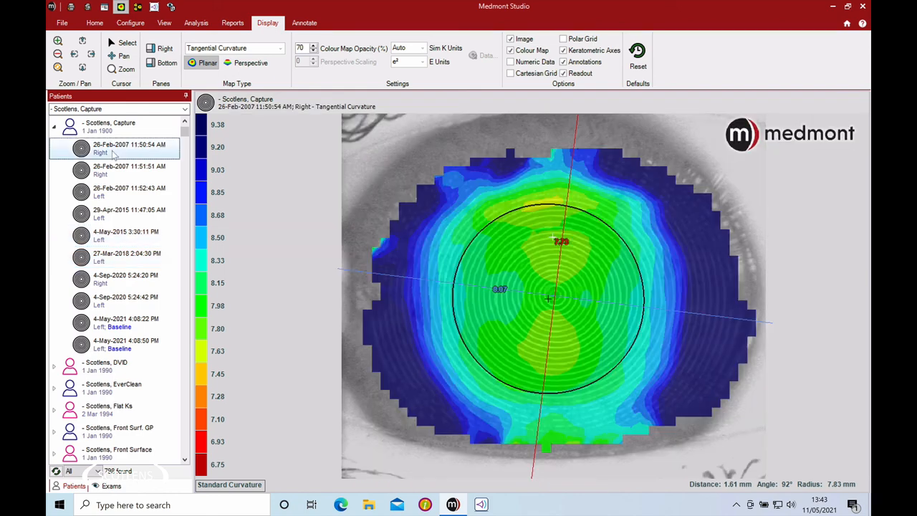
Shift-select through the 26-Feb-2007 11:52:43 AM exam to show all three 2007 maps together
{"action": "left_click", "coordinate": [129, 169]}
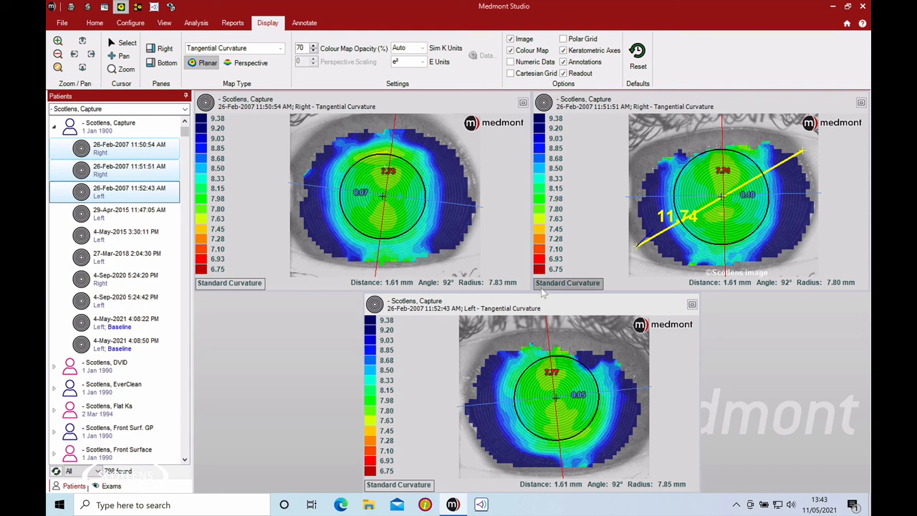
{"action": "mouse_move", "coordinate": [567, 282]}
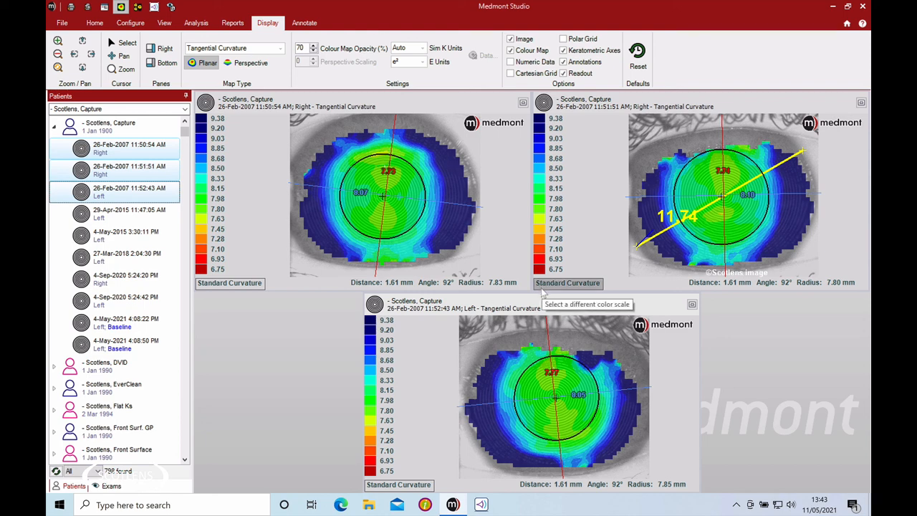